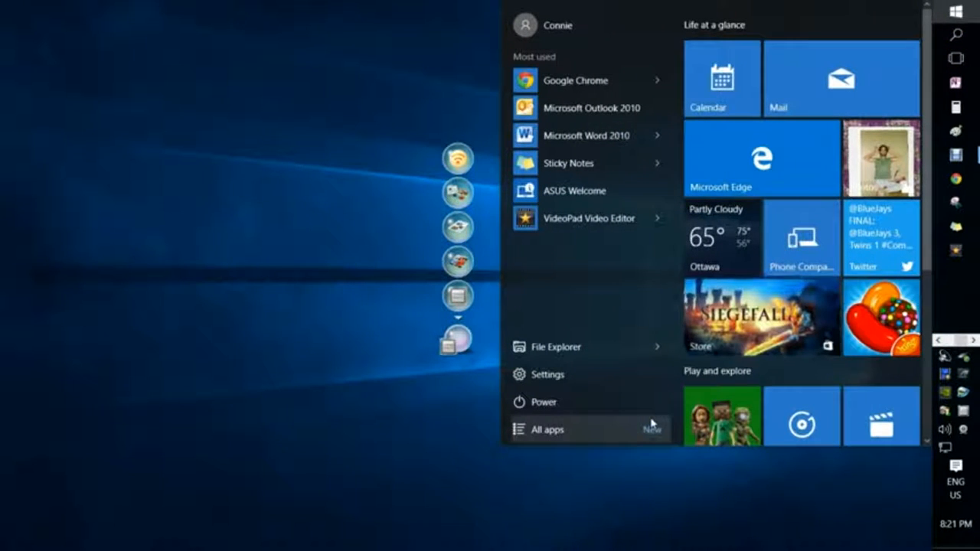
Step: Search 'user' from Start so User Accounts (Control panel) appears as the top result
text(us)
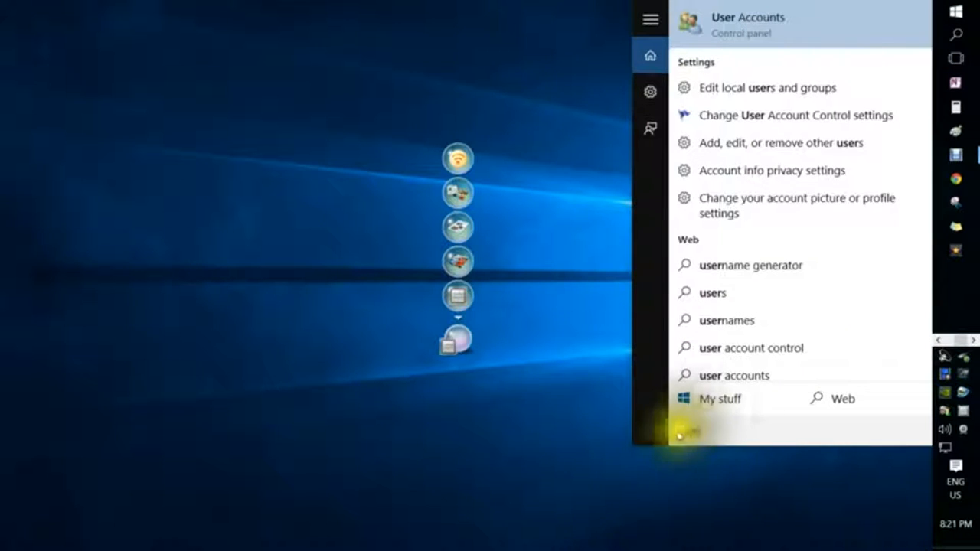
text(user)
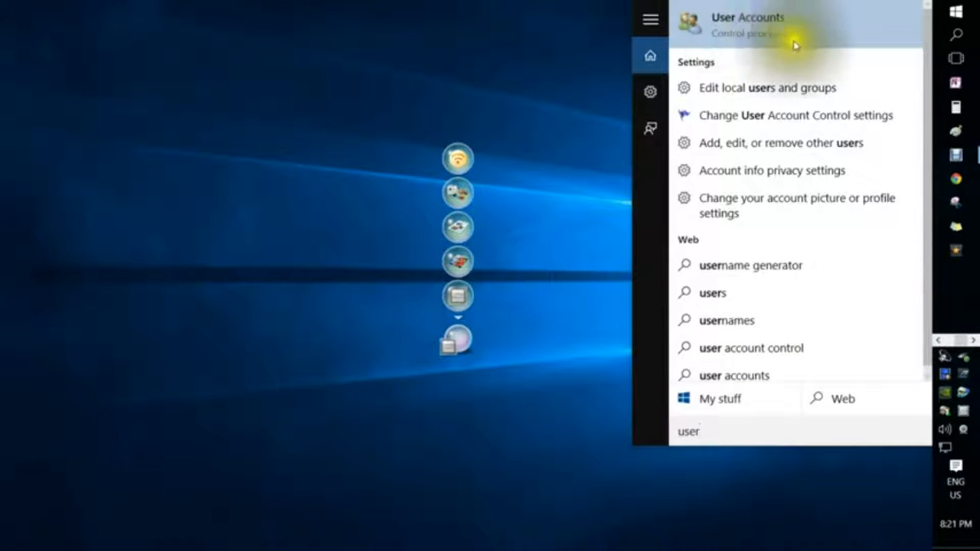
click(733, 34)
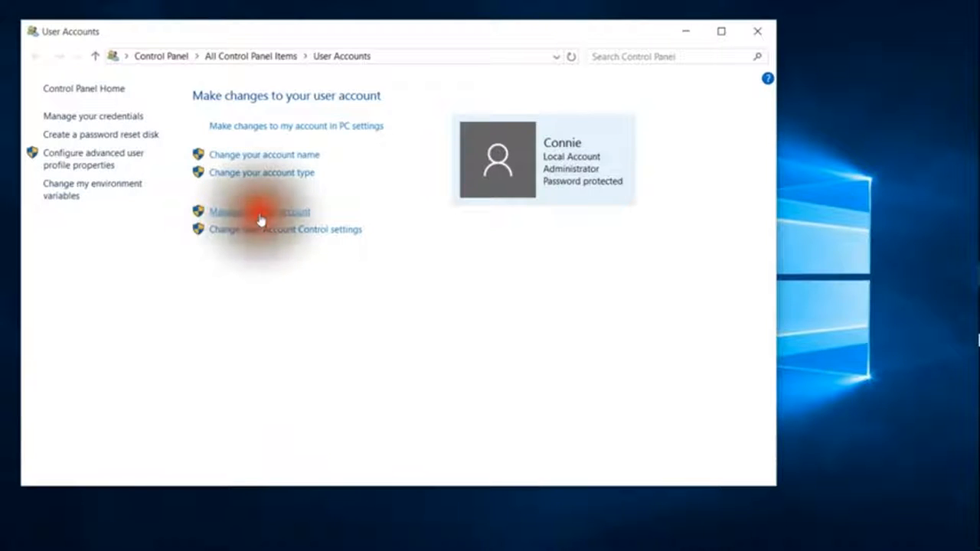
click(260, 211)
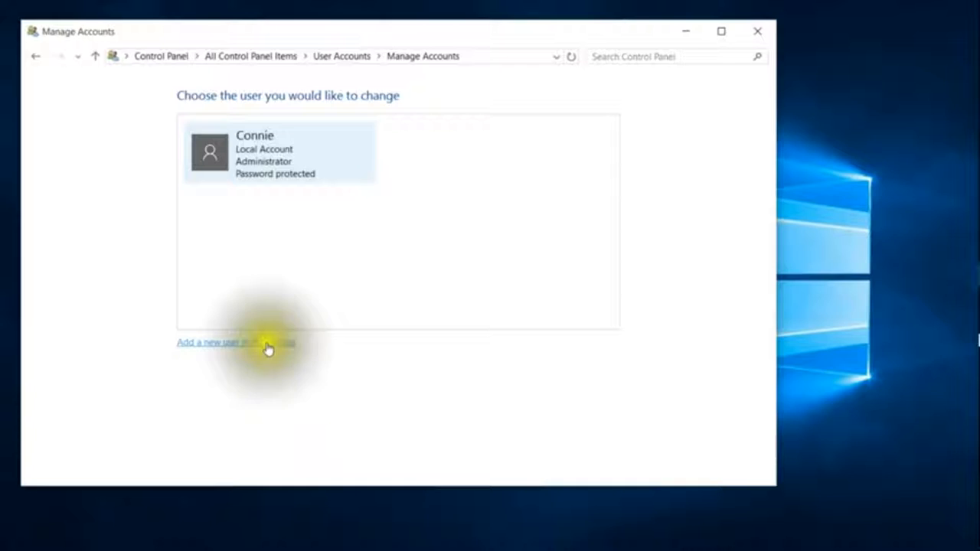
Step: Start adding a new user in PC settings, reaching the sign-in method prompt
click(230, 343)
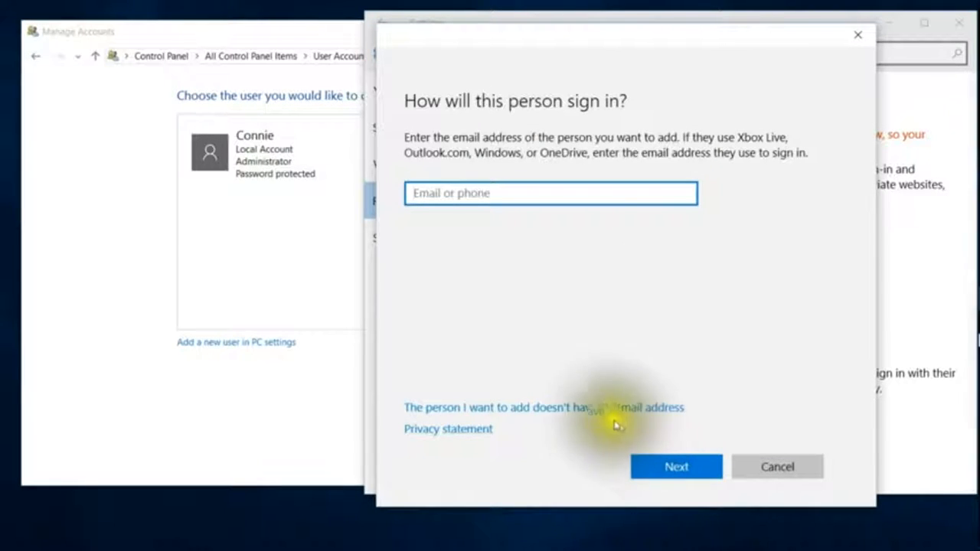
mouse_move(407, 386)
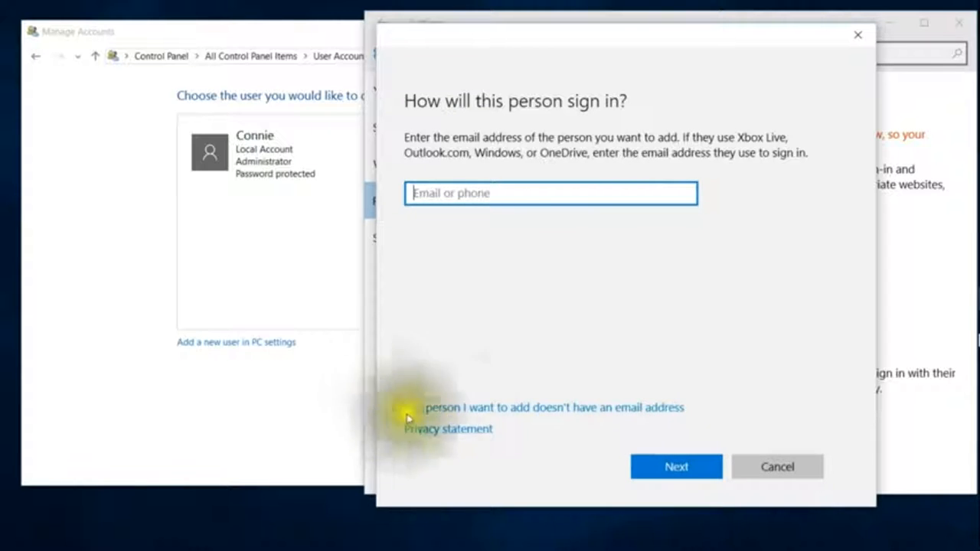
Step: Choose to add a person with no email address, reaching the create-account form
click(551, 407)
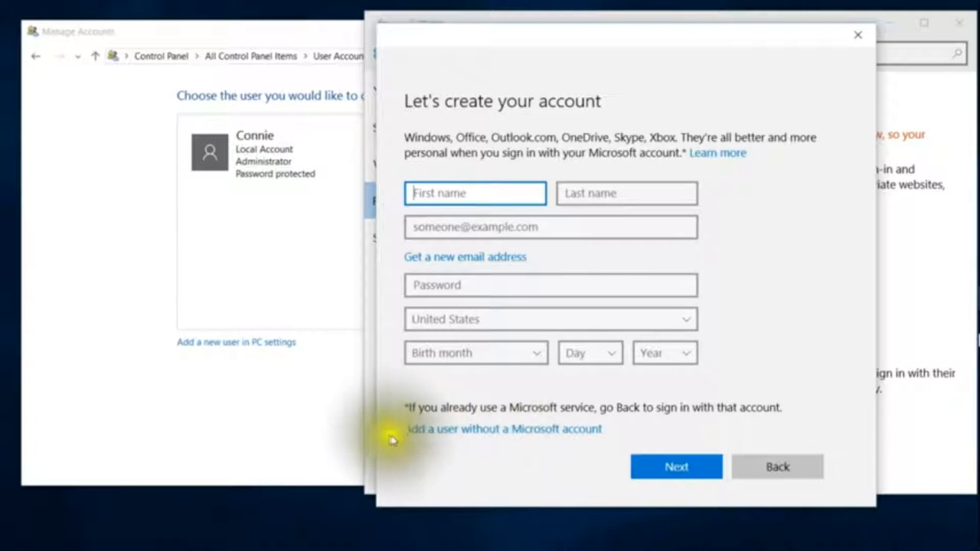
mouse_move(625, 428)
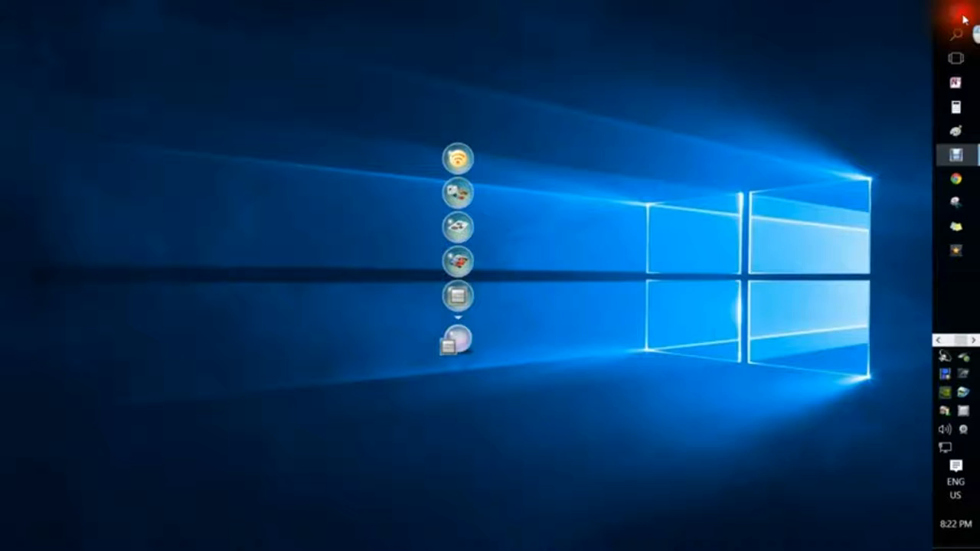
click(955, 12)
text(user)
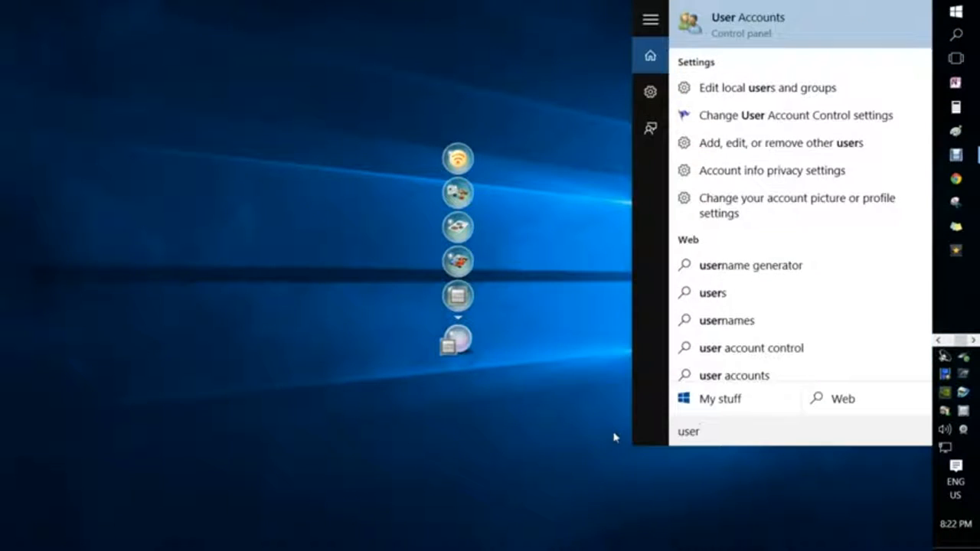
click(747, 22)
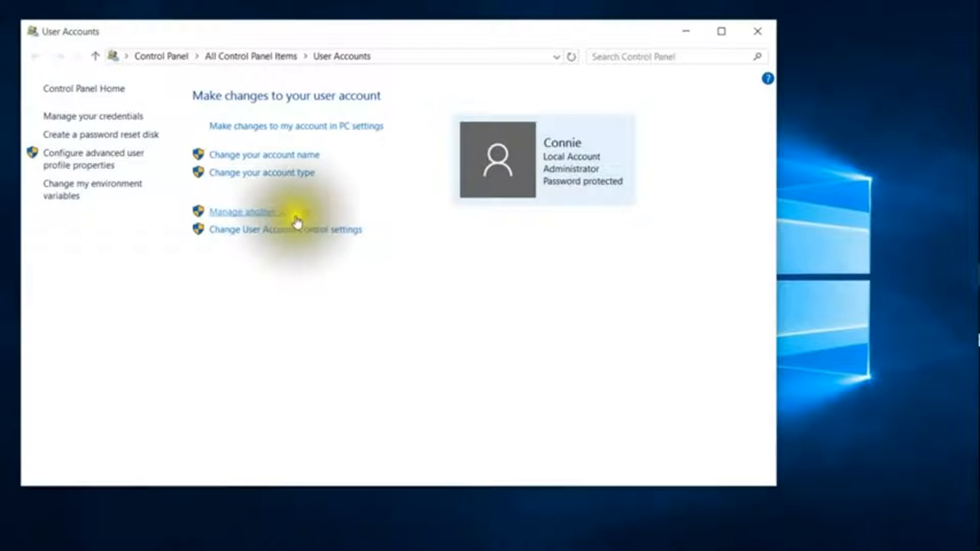
click(241, 211)
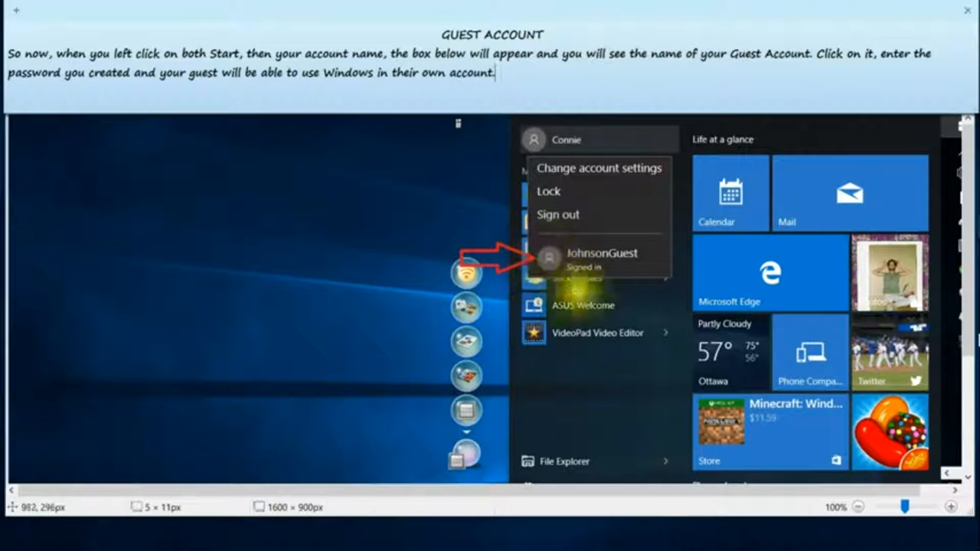
mouse_move(636, 297)
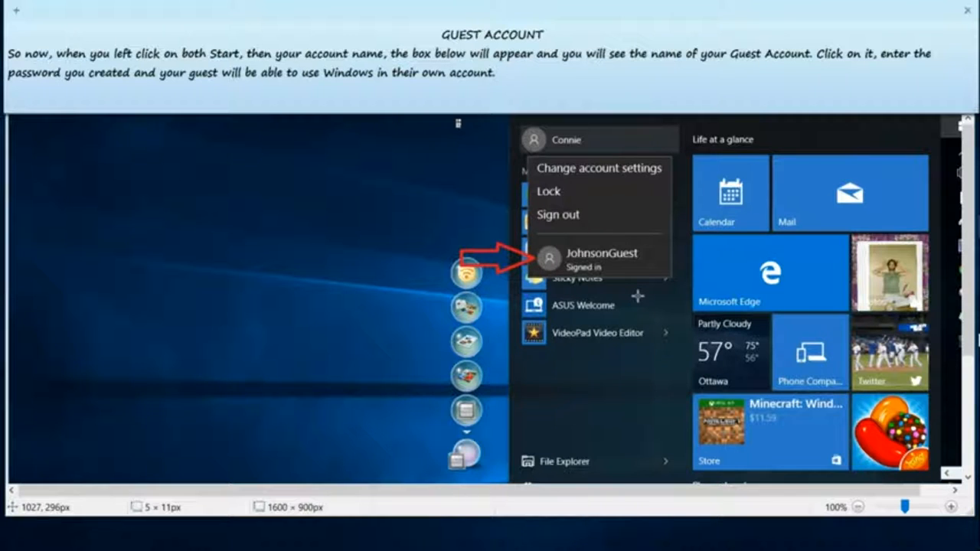